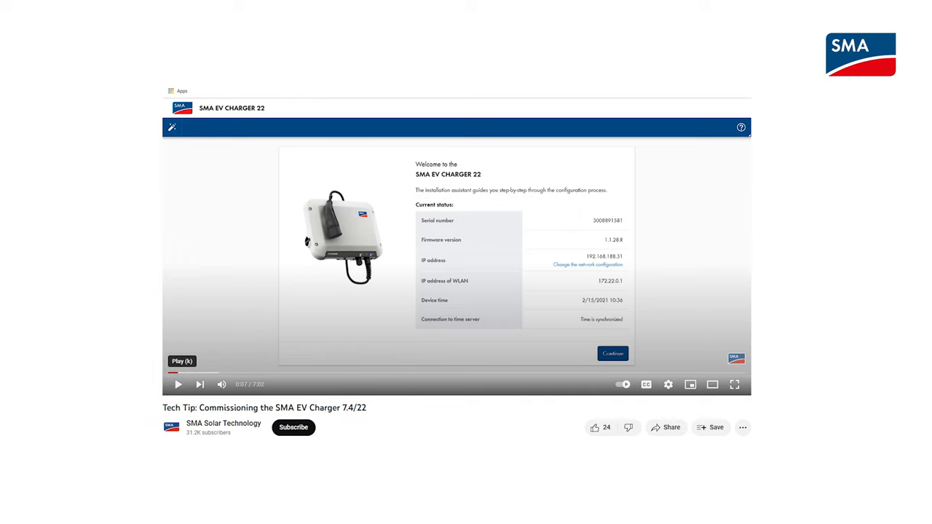
# Play the Commissioning the SMA EV Charger tech tip through to the My plant dashboard
pyautogui.click(178, 384)
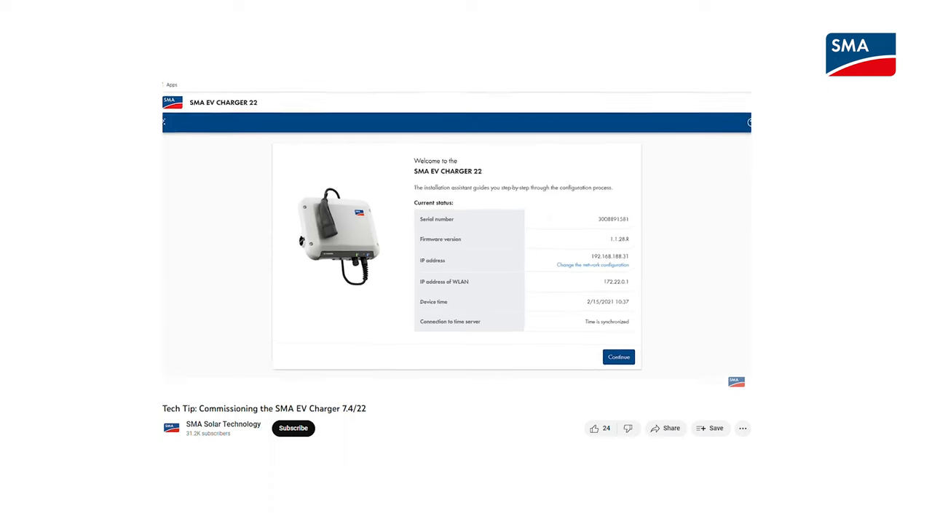
pyautogui.click(591, 265)
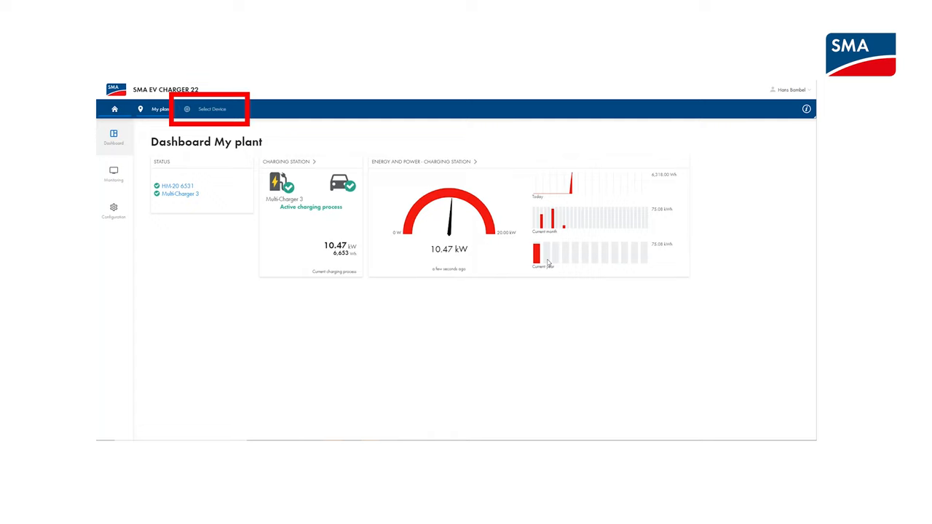
# Select Multi Charger 3 and bring up its Device configuration page
pyautogui.click(213, 108)
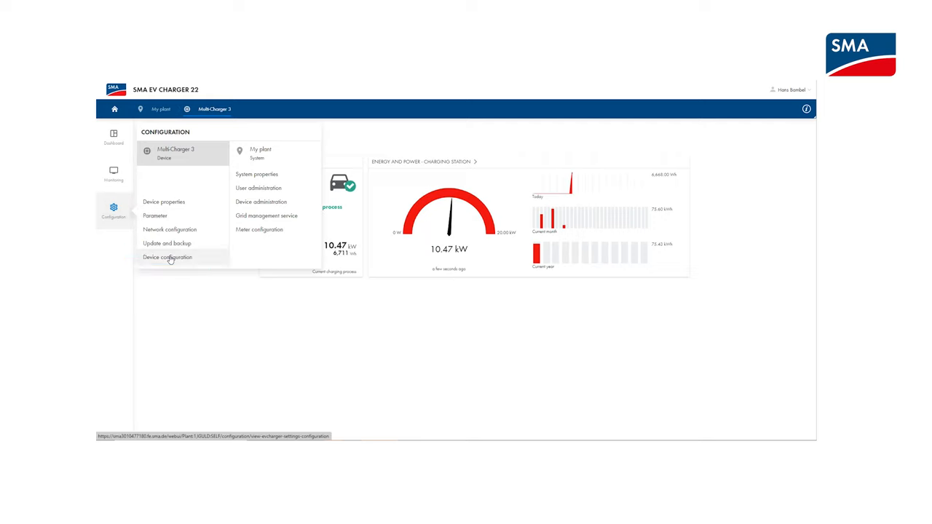
pyautogui.click(167, 256)
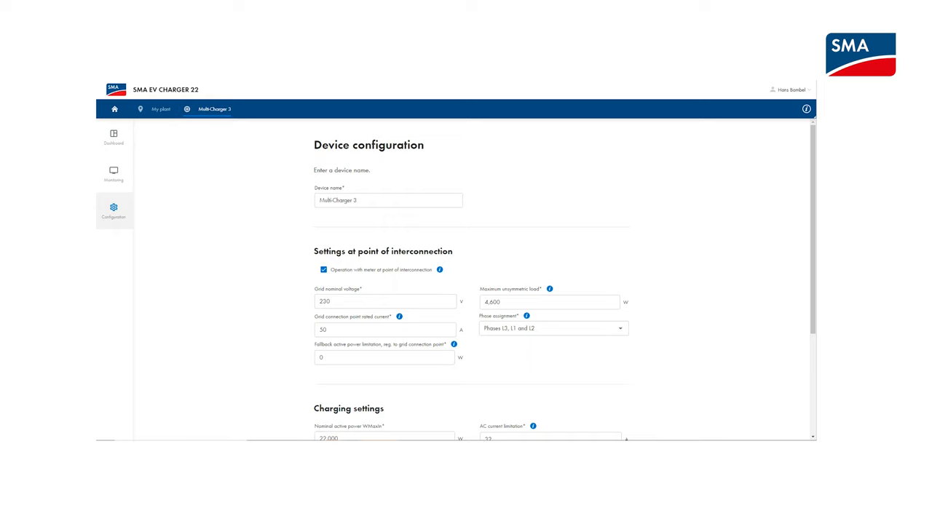
pyautogui.click(385, 329)
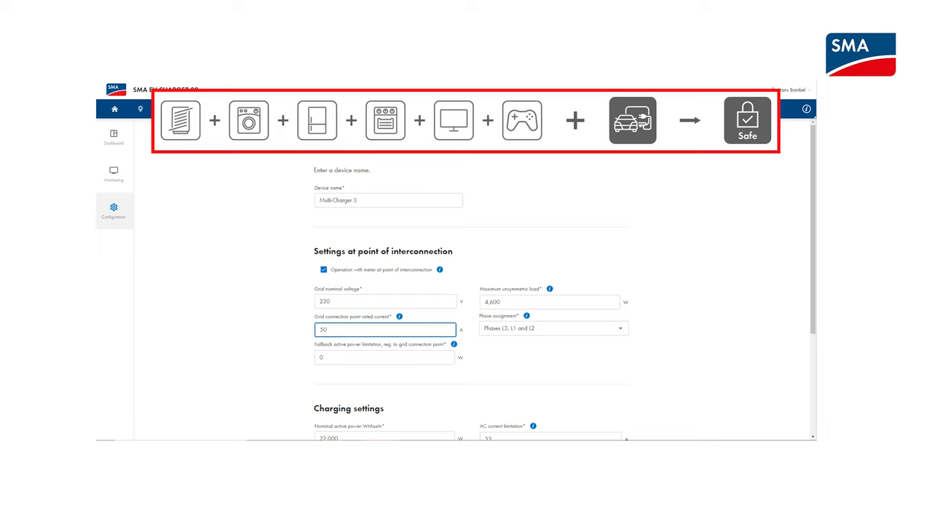
pyautogui.scroll(-3)
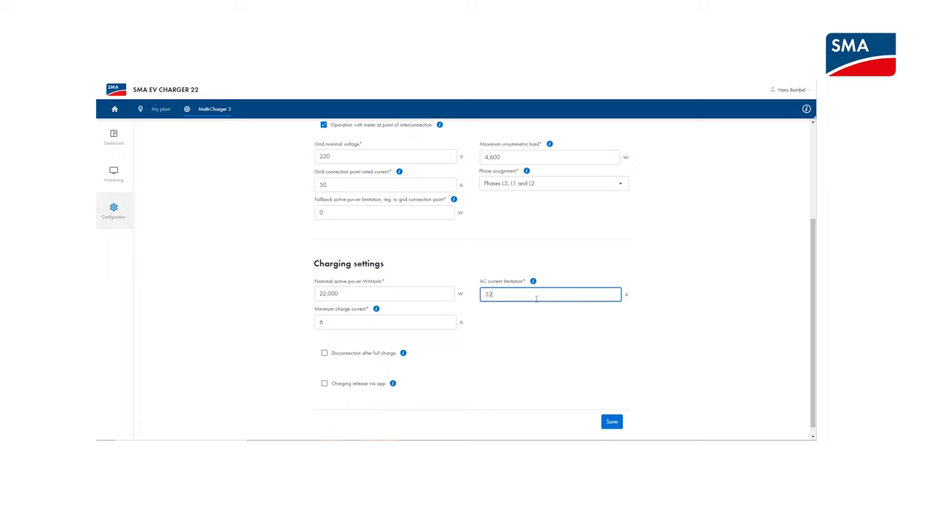
pyautogui.moveTo(680, 322)
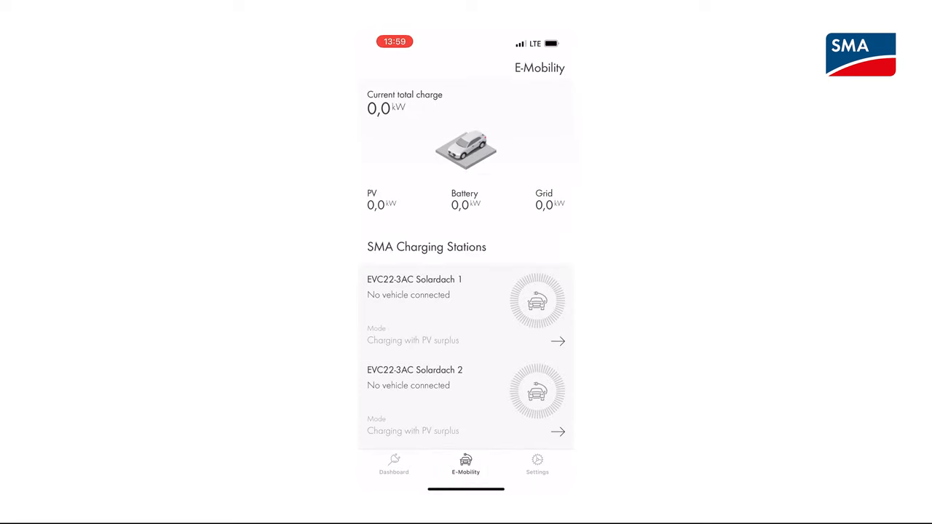
# View EVC22-3AC Solardach 1's details and its available Eco charging modes
pyautogui.click(452, 308)
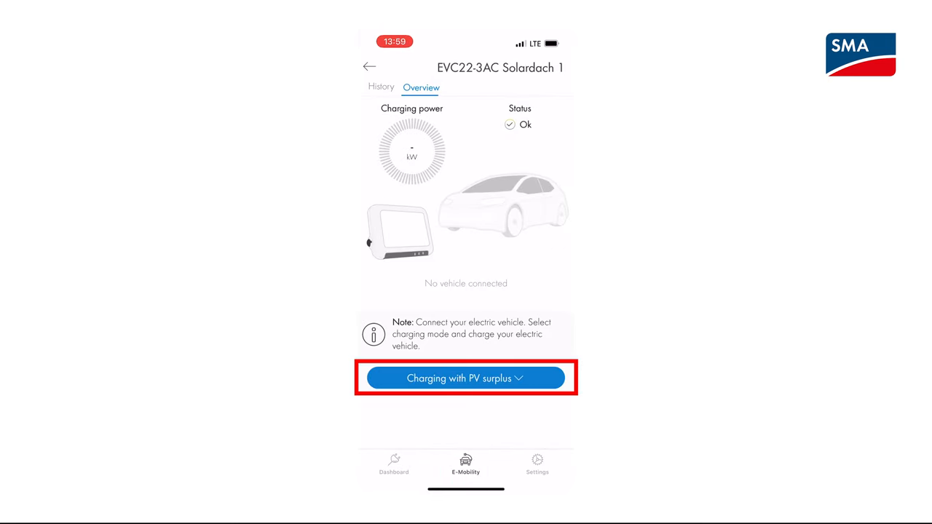
pyautogui.click(466, 378)
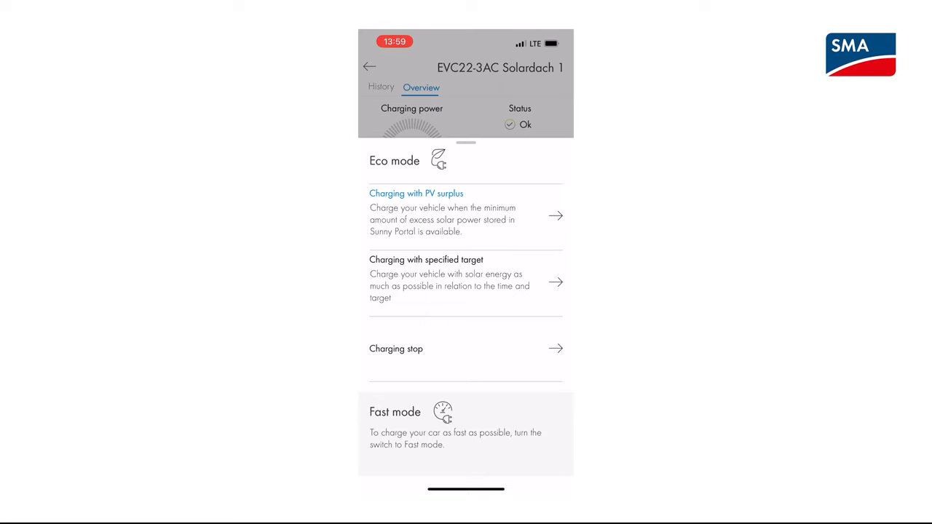
pyautogui.scroll(3)
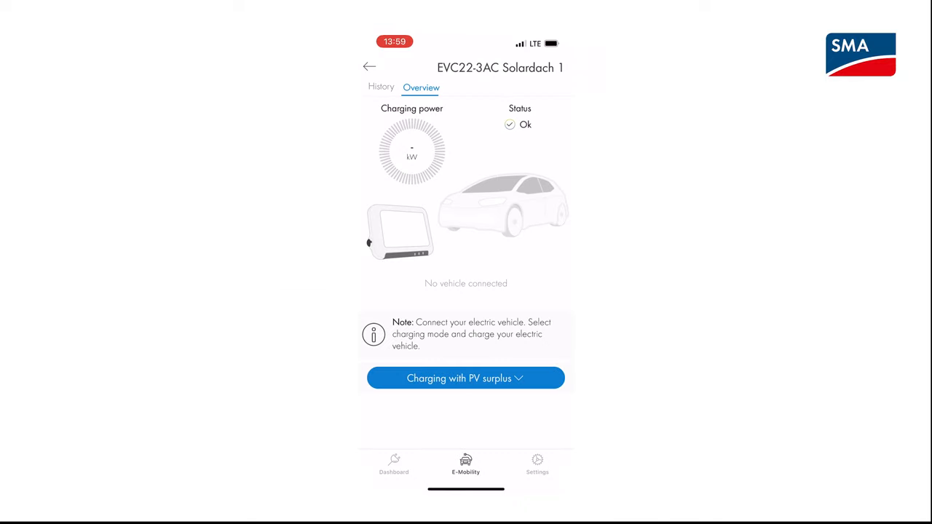
# Choose charging with specified target and set the target time to 16:56 on the dial
pyautogui.click(465, 379)
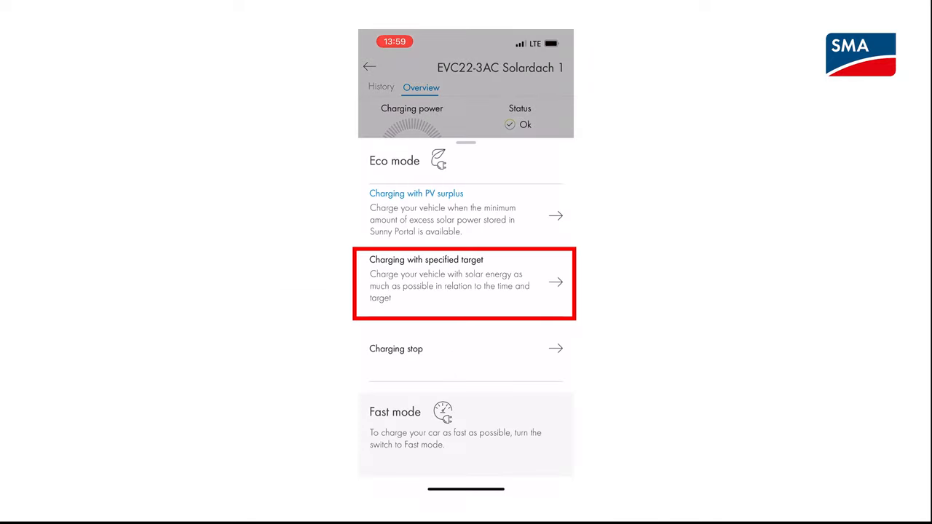
pyautogui.click(463, 282)
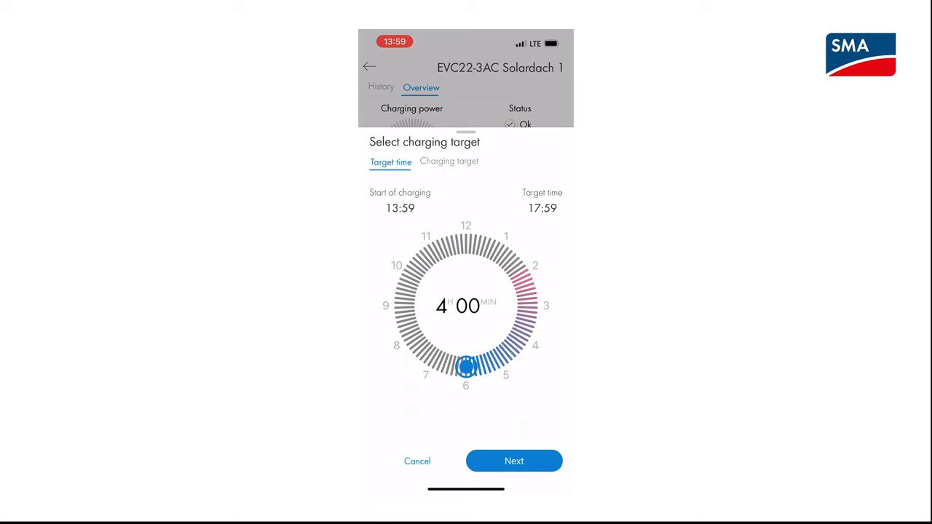
pyautogui.moveTo(466, 367); pyautogui.dragTo(492, 361)
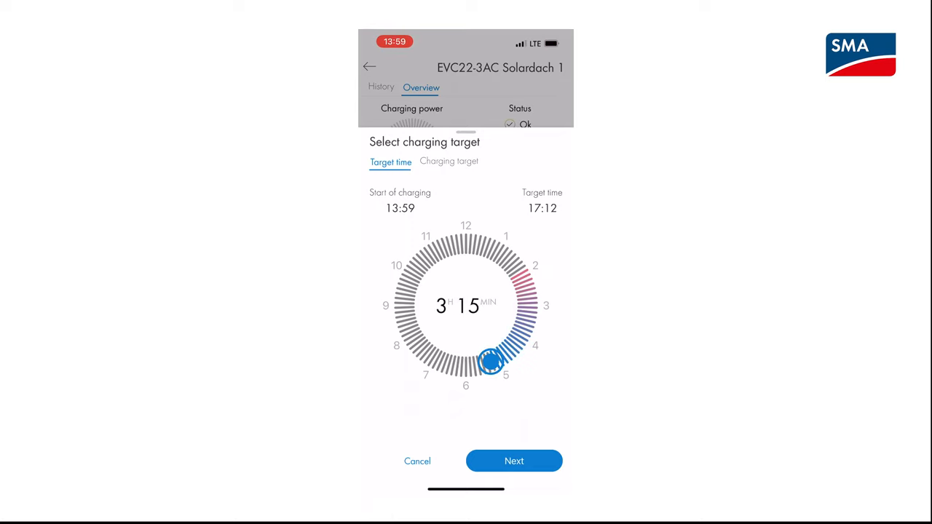
pyautogui.moveTo(492, 363); pyautogui.dragTo(500, 356)
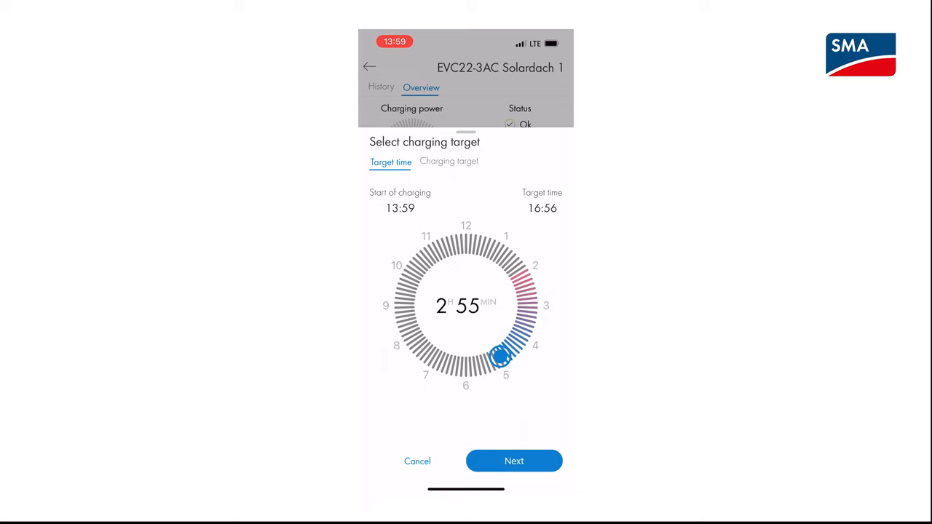
# Set the charging target amount of energy on the Charging target dial
pyautogui.click(449, 162)
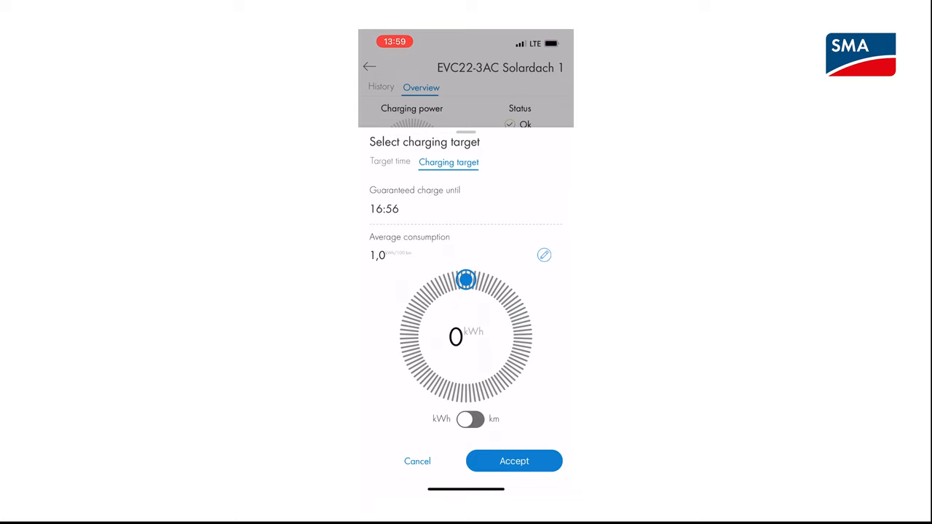
pyautogui.moveTo(465, 280); pyautogui.dragTo(523, 335)
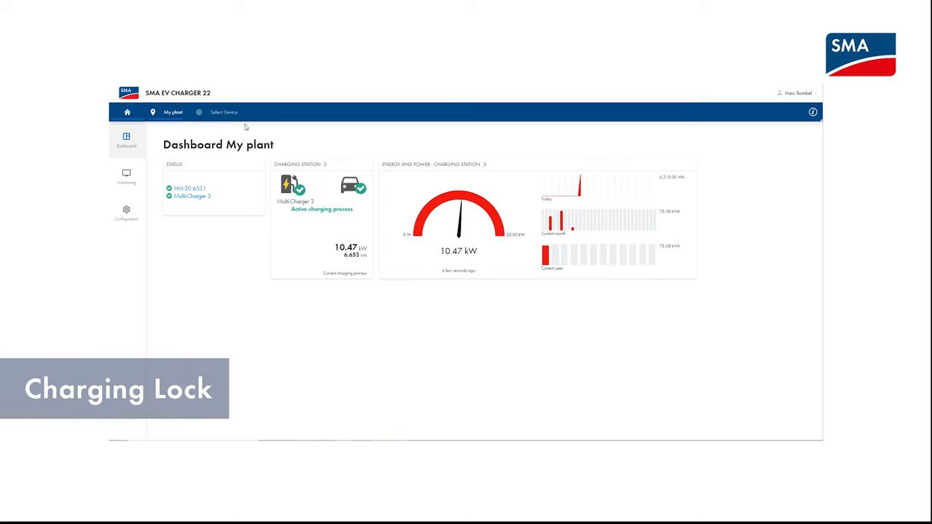
# Select Multi-Charger 3 from the device list and show its Configuration options
pyautogui.click(224, 110)
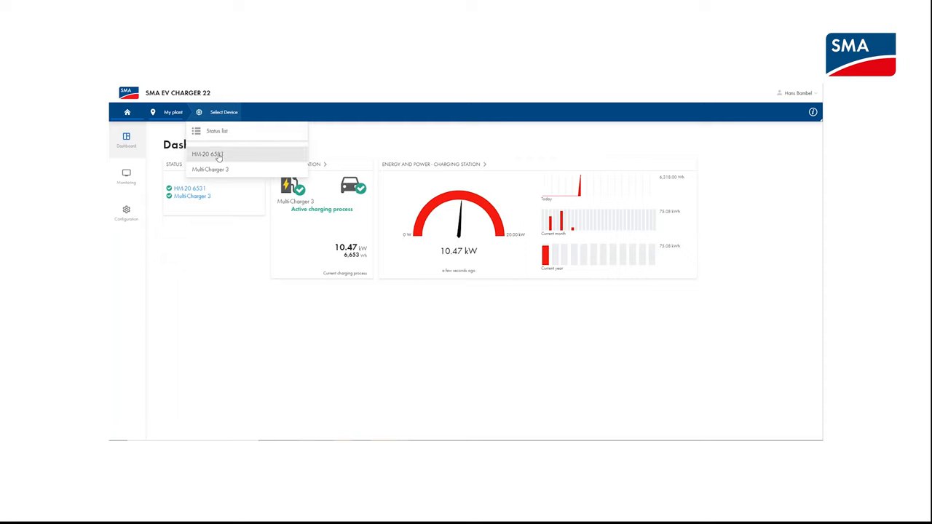
pyautogui.click(206, 154)
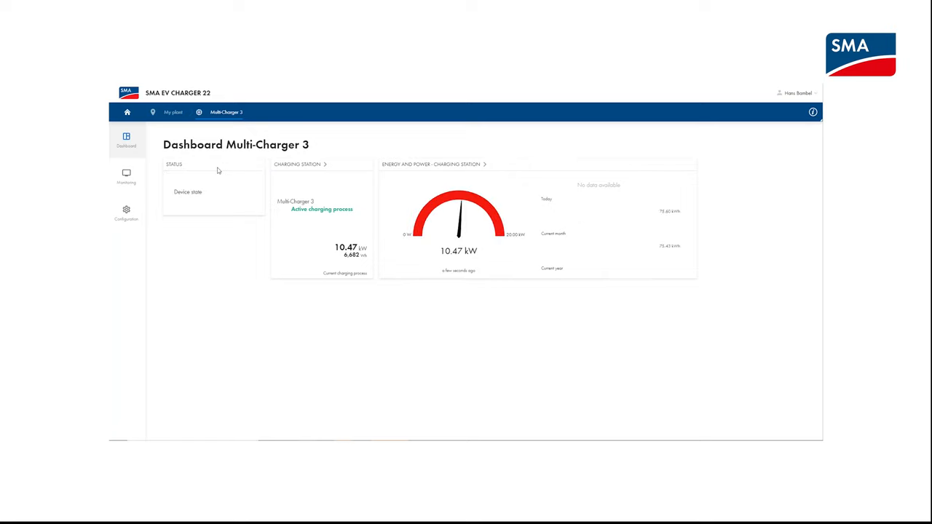
pyautogui.click(125, 213)
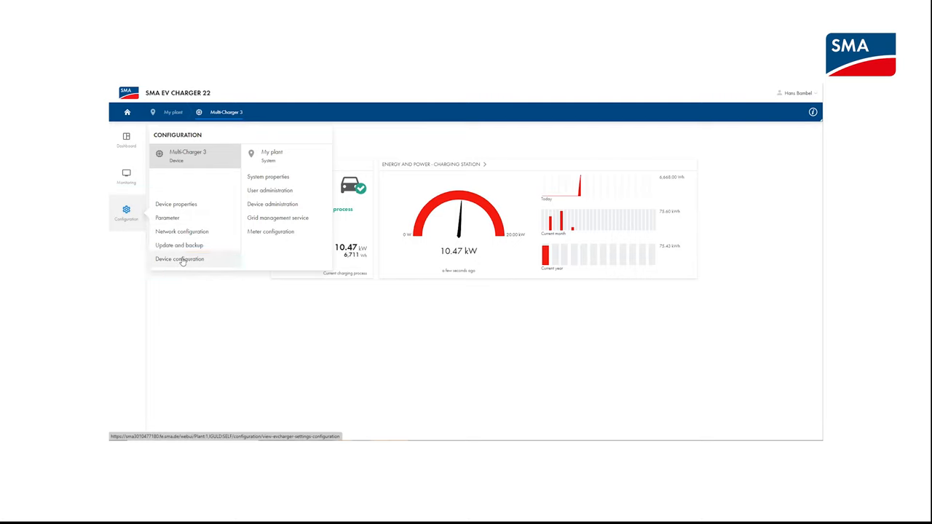
# Go to Multi-Charger 3's Device configuration for the charging lock setting
pyautogui.click(179, 260)
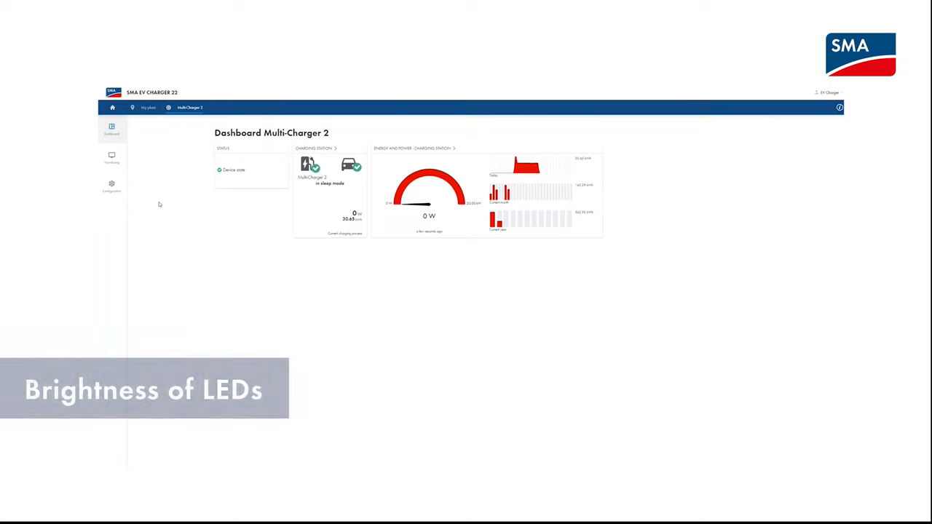
# In the Parameter list, set Brightness of the LEDs to High and save
pyautogui.click(111, 186)
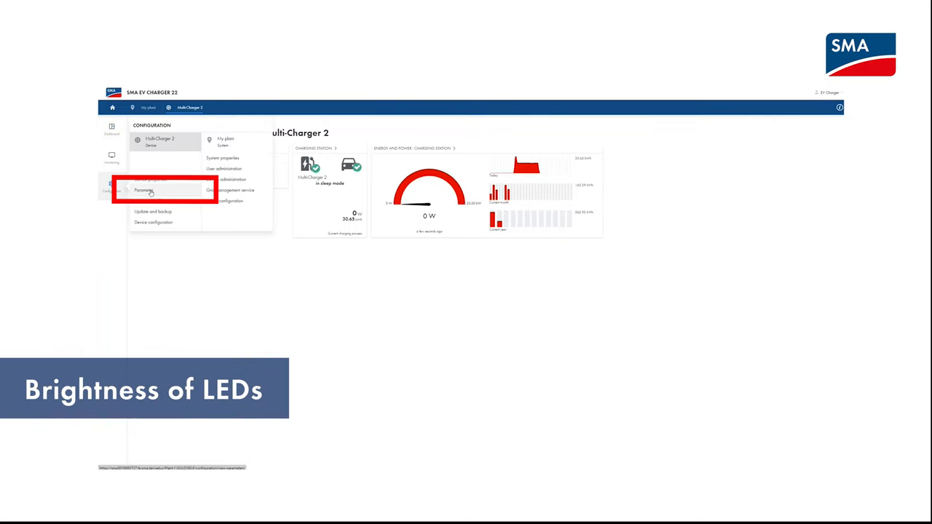
pyautogui.click(145, 191)
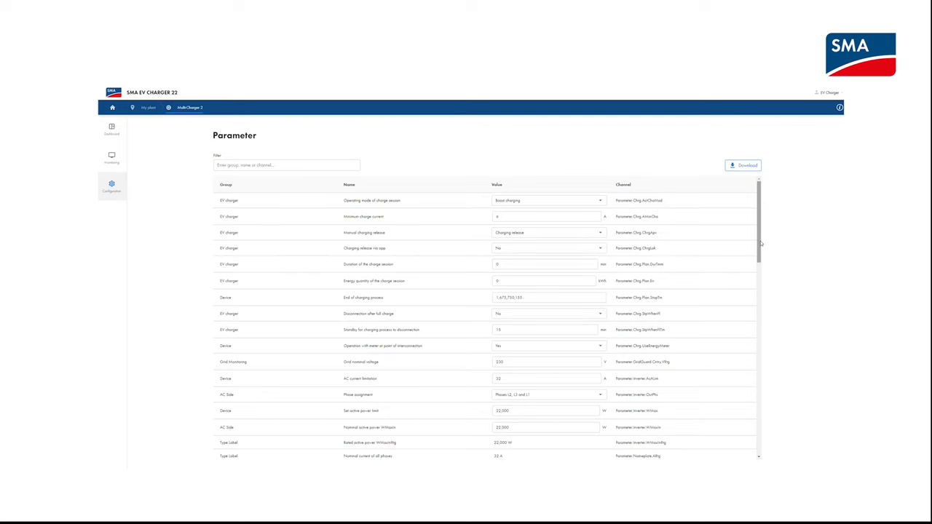
pyautogui.scroll(-3)
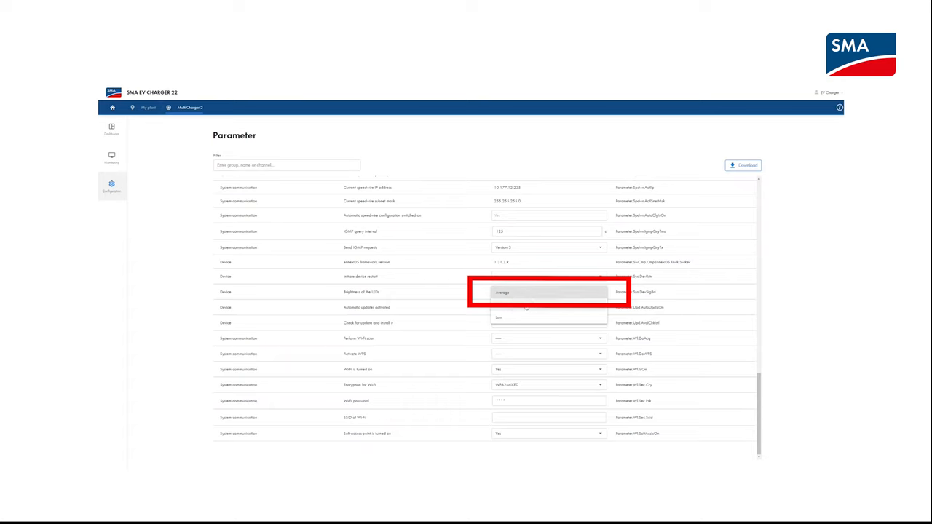
pyautogui.click(548, 317)
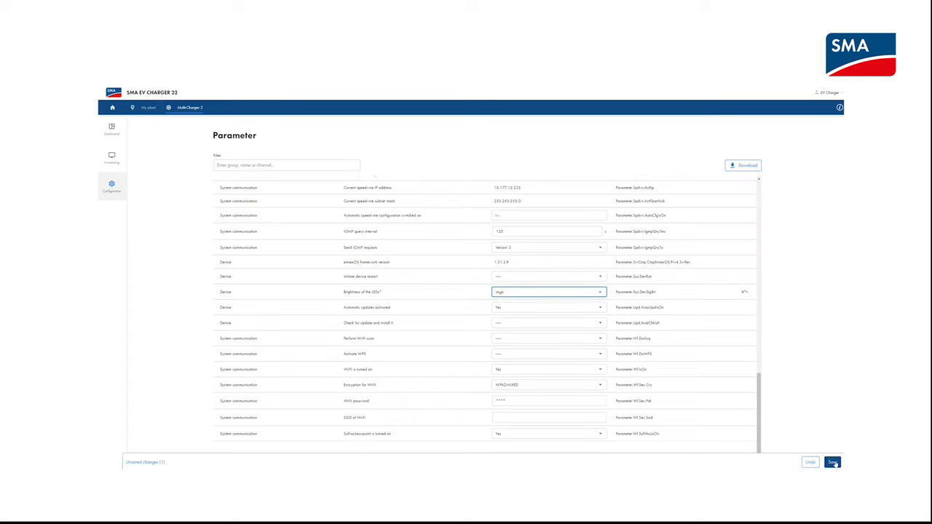
pyautogui.click(833, 463)
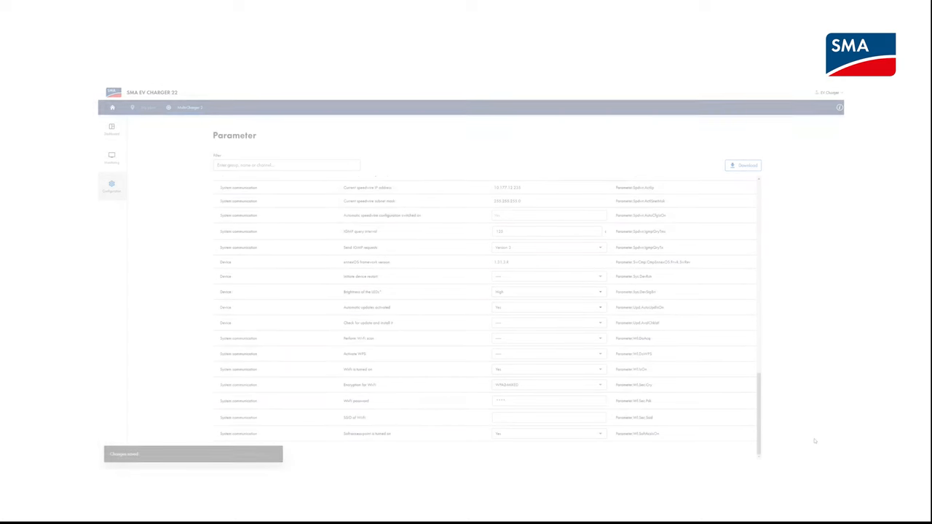